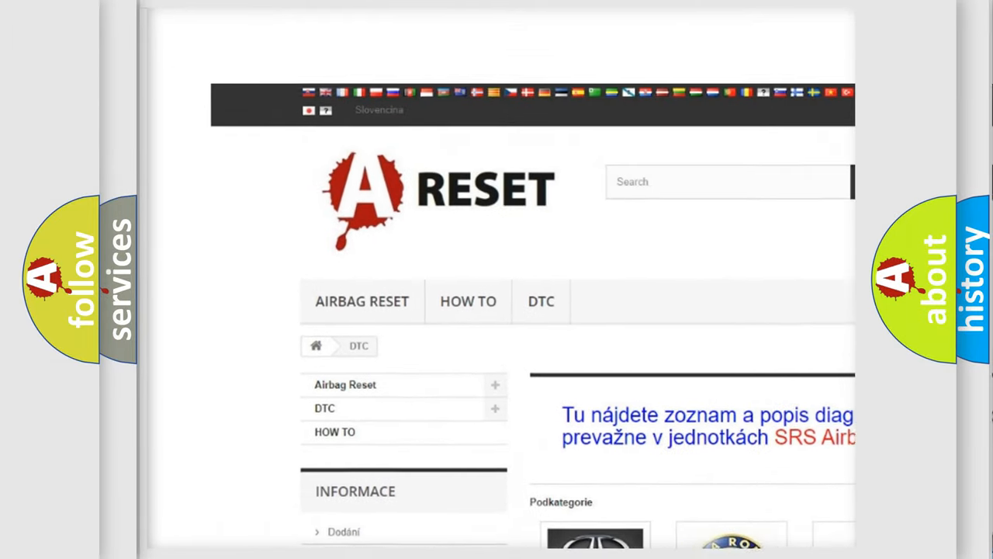
# Step: Open the ALFA ROMEO DTC tile and scroll down through its list of trouble codes
pyautogui.scroll(-3)
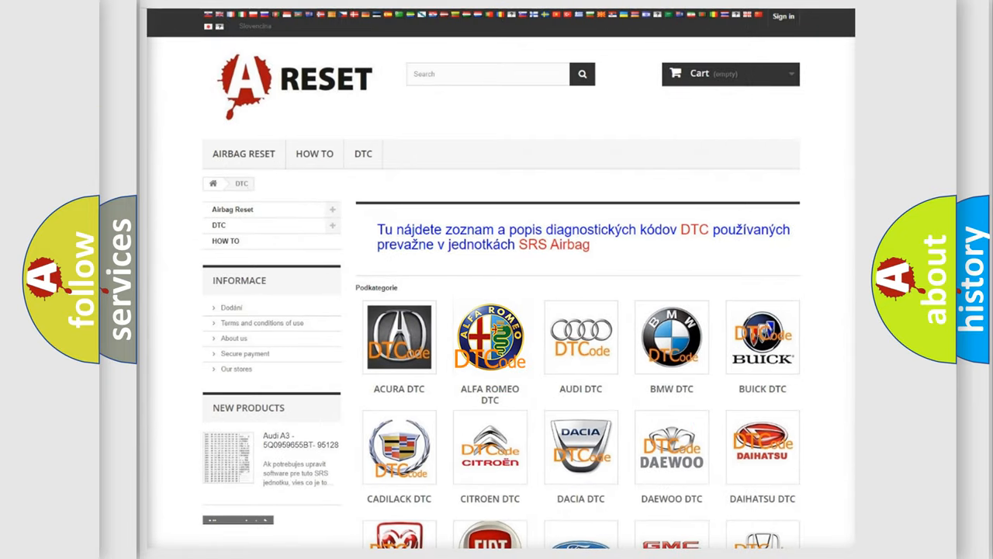
pyautogui.click(489, 337)
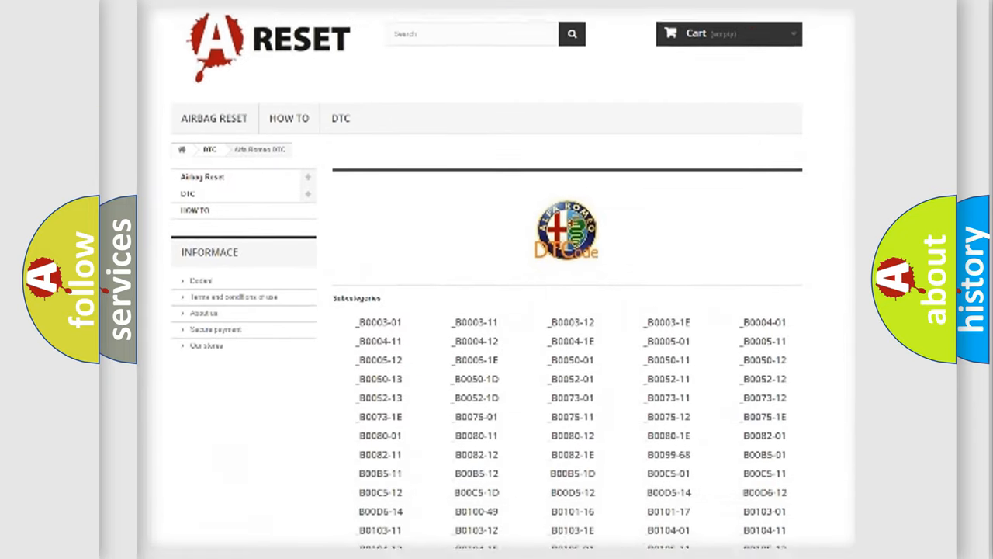
pyautogui.scroll(-3)
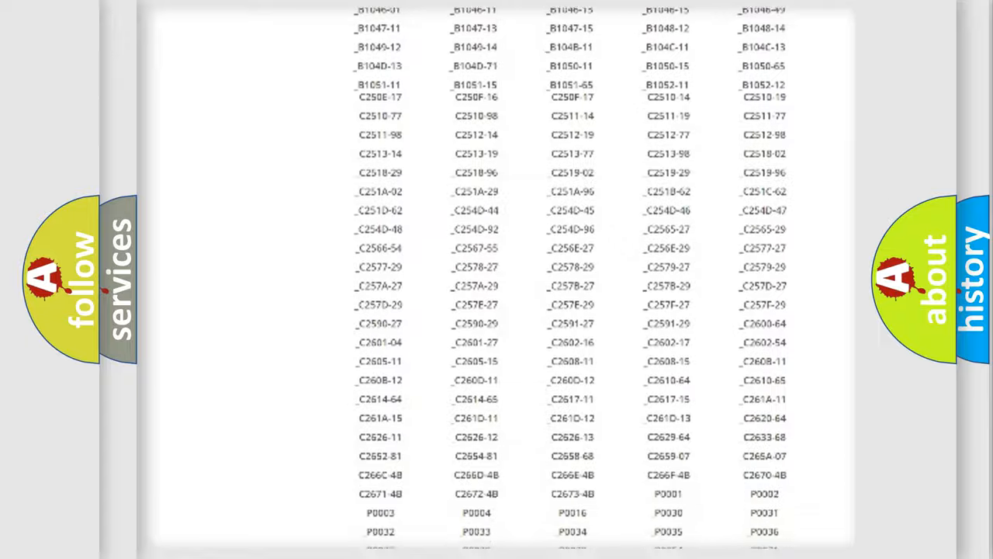